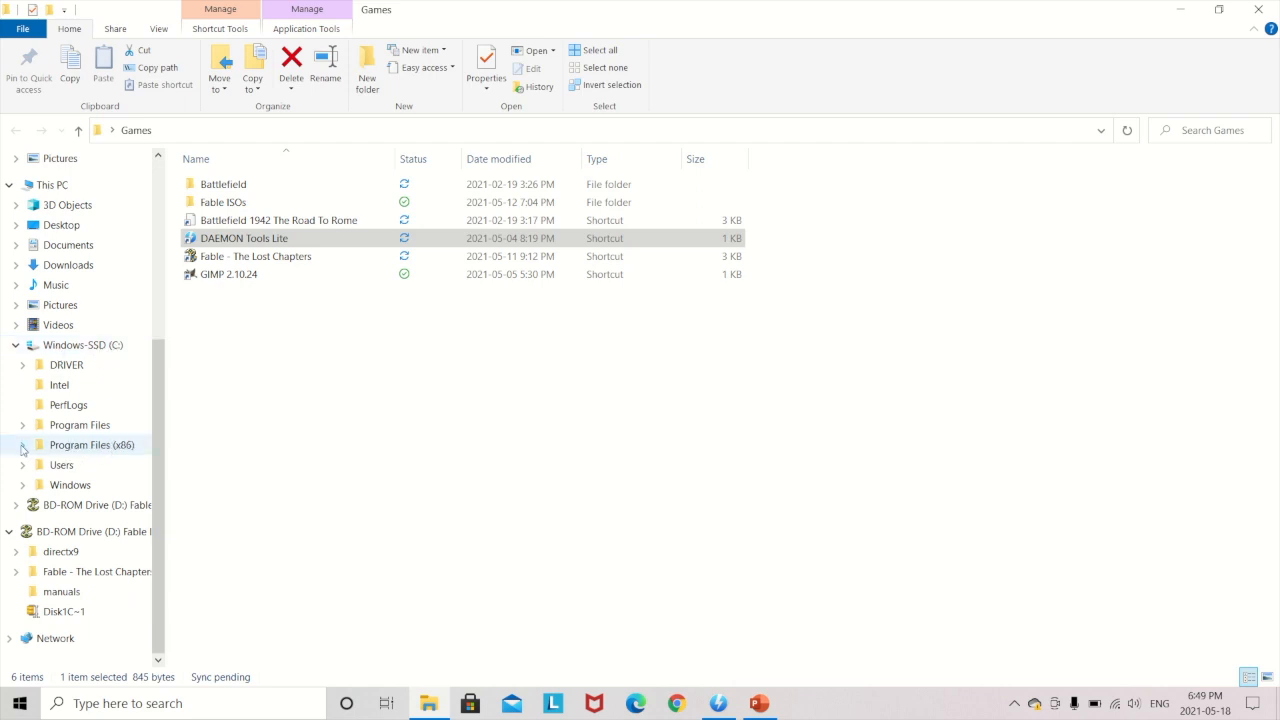
Step: Browse into Program Files (x86) and launch Fable Explorer from the Games folder
{"action": "left_click", "coordinate": [94, 378]}
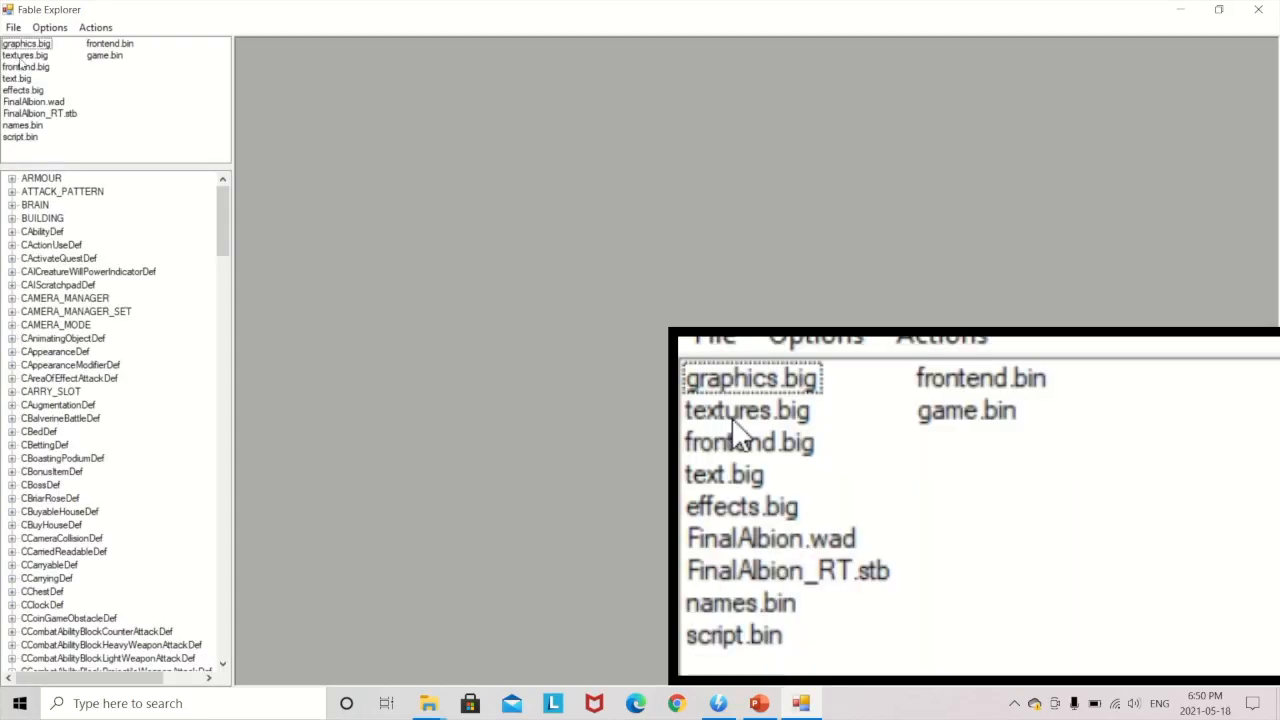
Step: Load textures.big and expand the GBANK_MAIN_PC texture list
{"action": "left_click", "coordinate": [747, 410]}
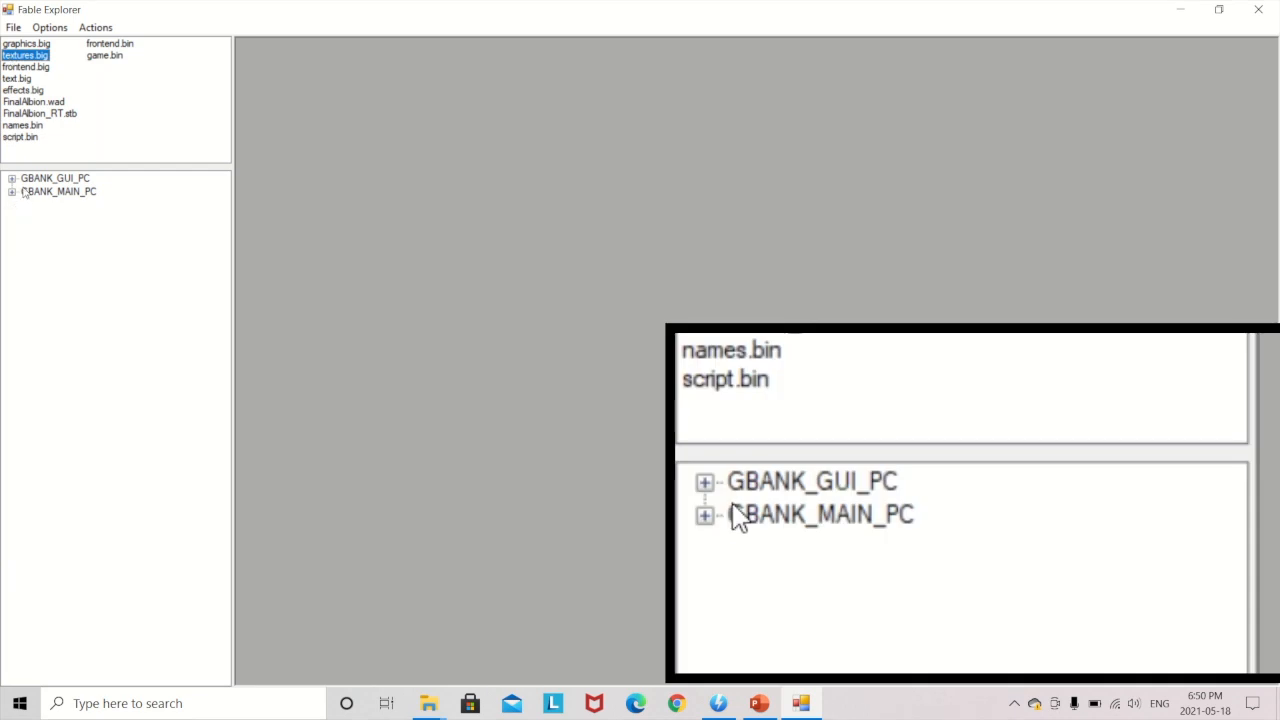
{"action": "left_click", "coordinate": [705, 514]}
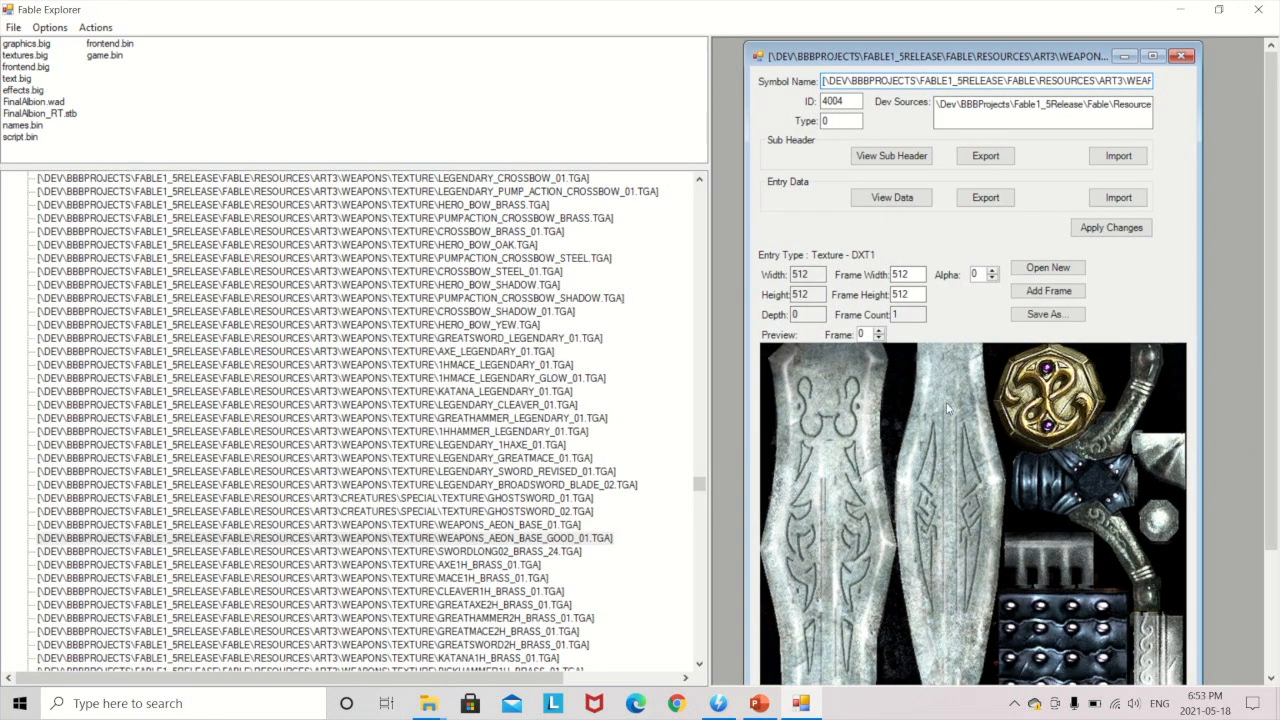
Step: Check the WEAPONS_AEON_BASE_GOOD_01 export via Save As, cancel, and start importing a new texture
{"action": "left_click", "coordinate": [1047, 314]}
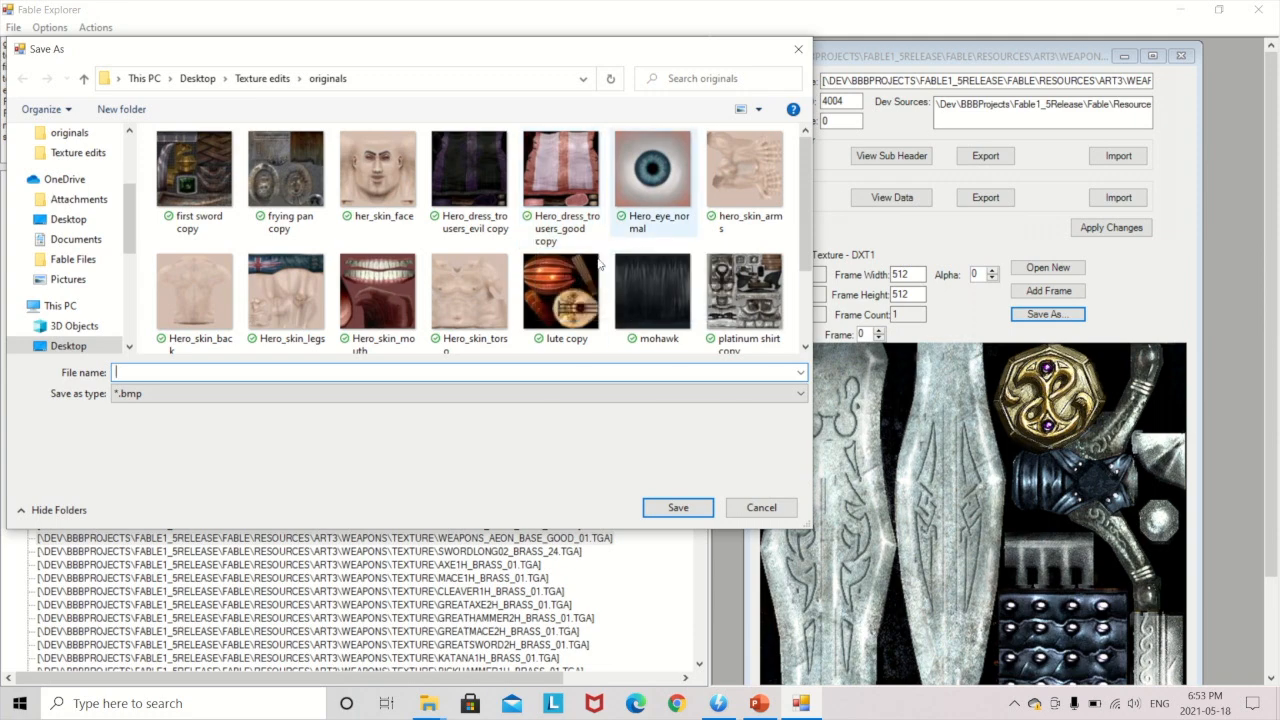
{"action": "left_click", "coordinate": [760, 507]}
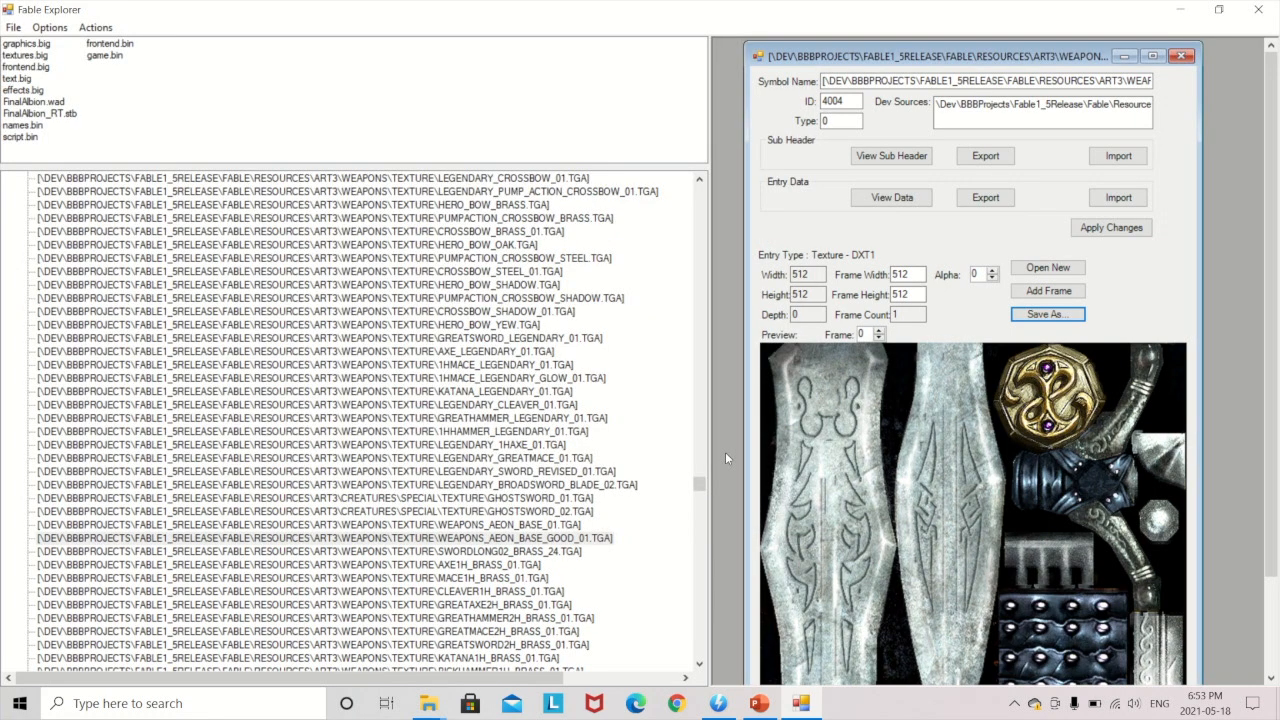
{"action": "left_click", "coordinate": [1047, 267]}
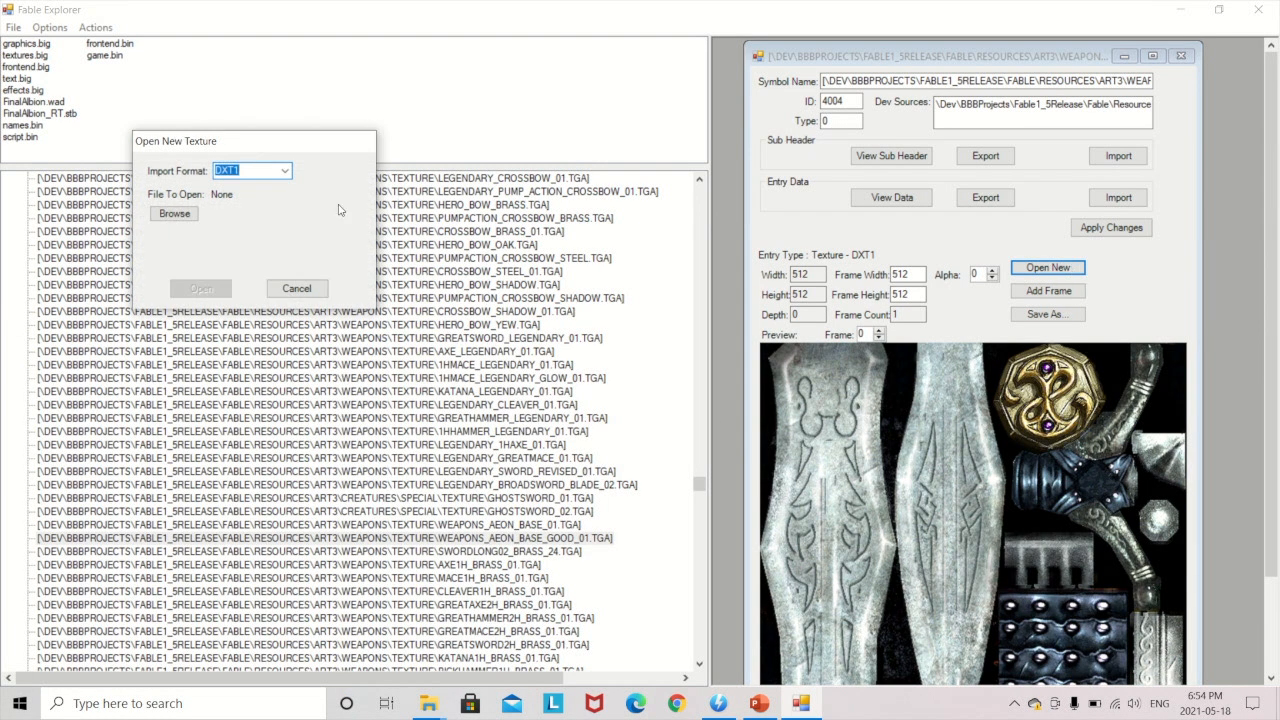
Step: Pick 'weapons aeons base good 01' from the Texture edits folder as the replacement image
{"action": "left_click", "coordinate": [174, 213]}
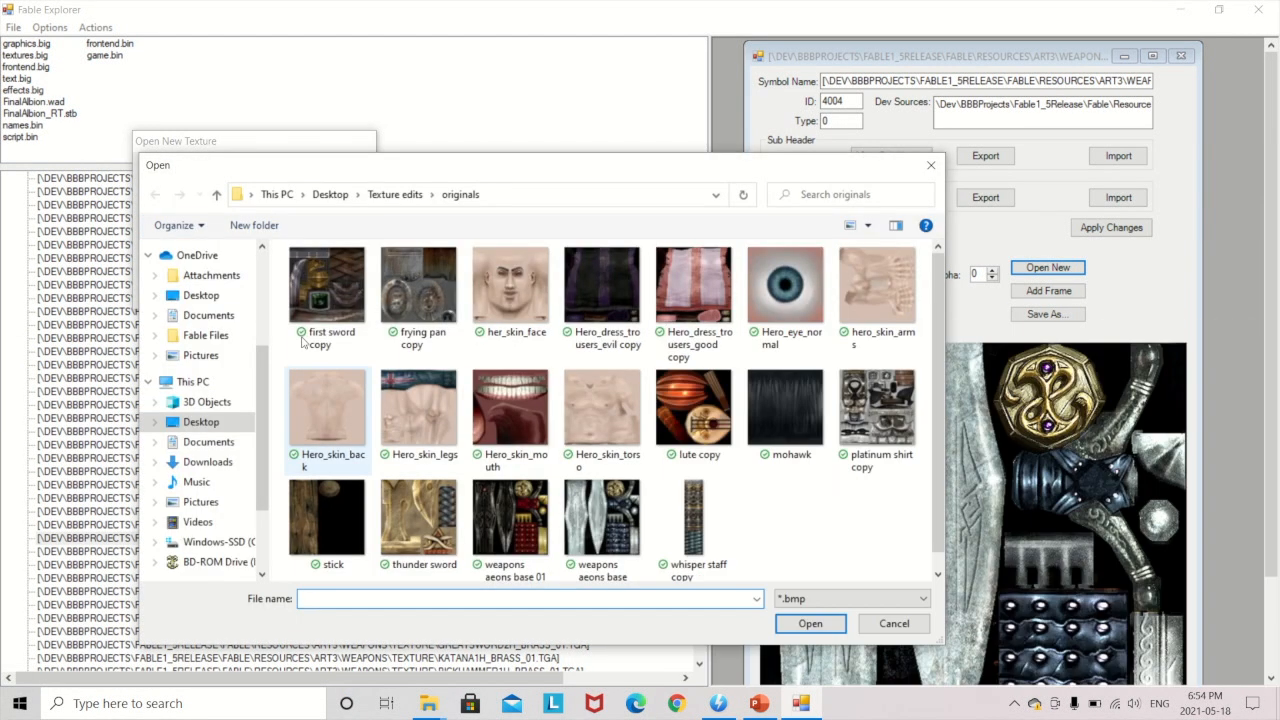
{"action": "left_click", "coordinate": [216, 194]}
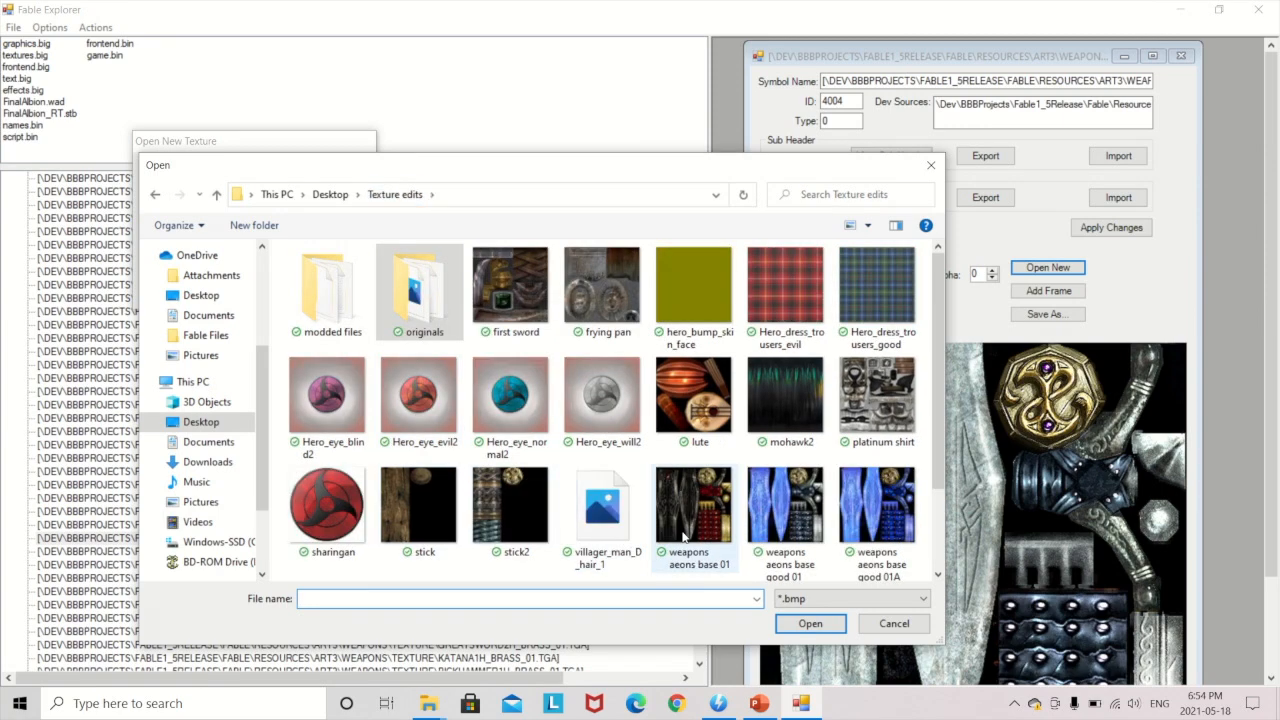
{"action": "left_click", "coordinate": [785, 500]}
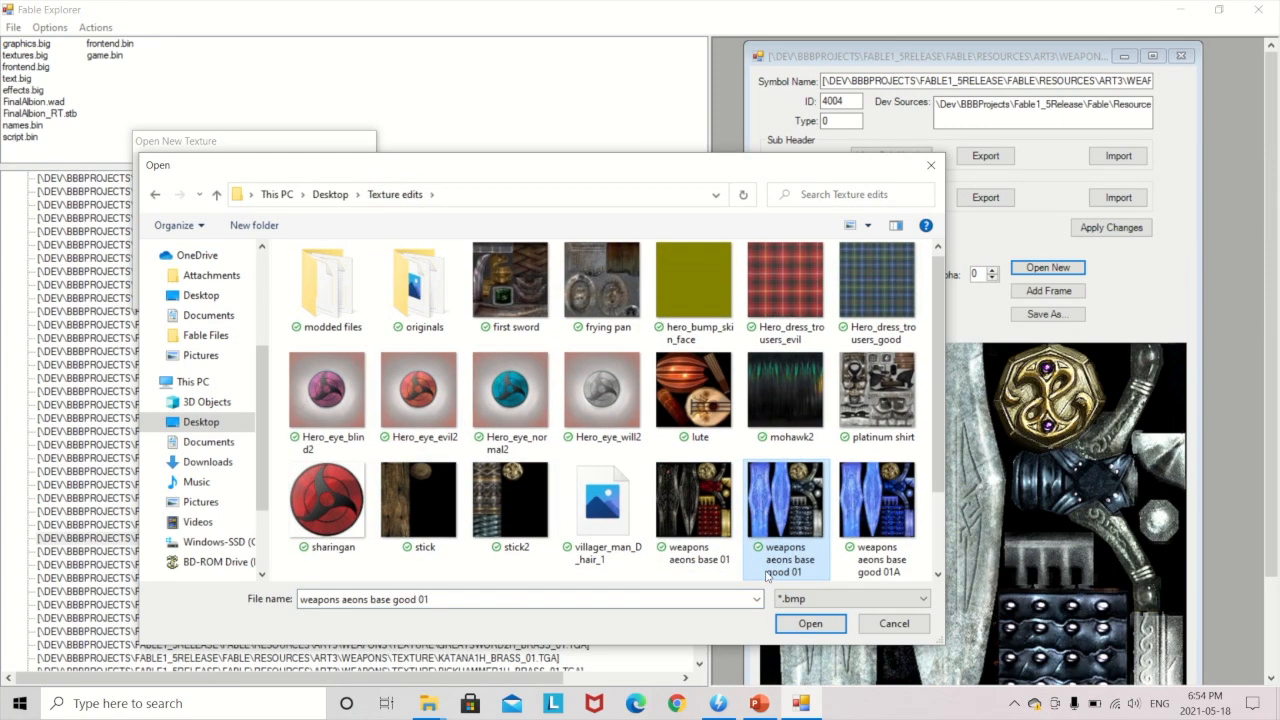
{"action": "left_click", "coordinate": [810, 623]}
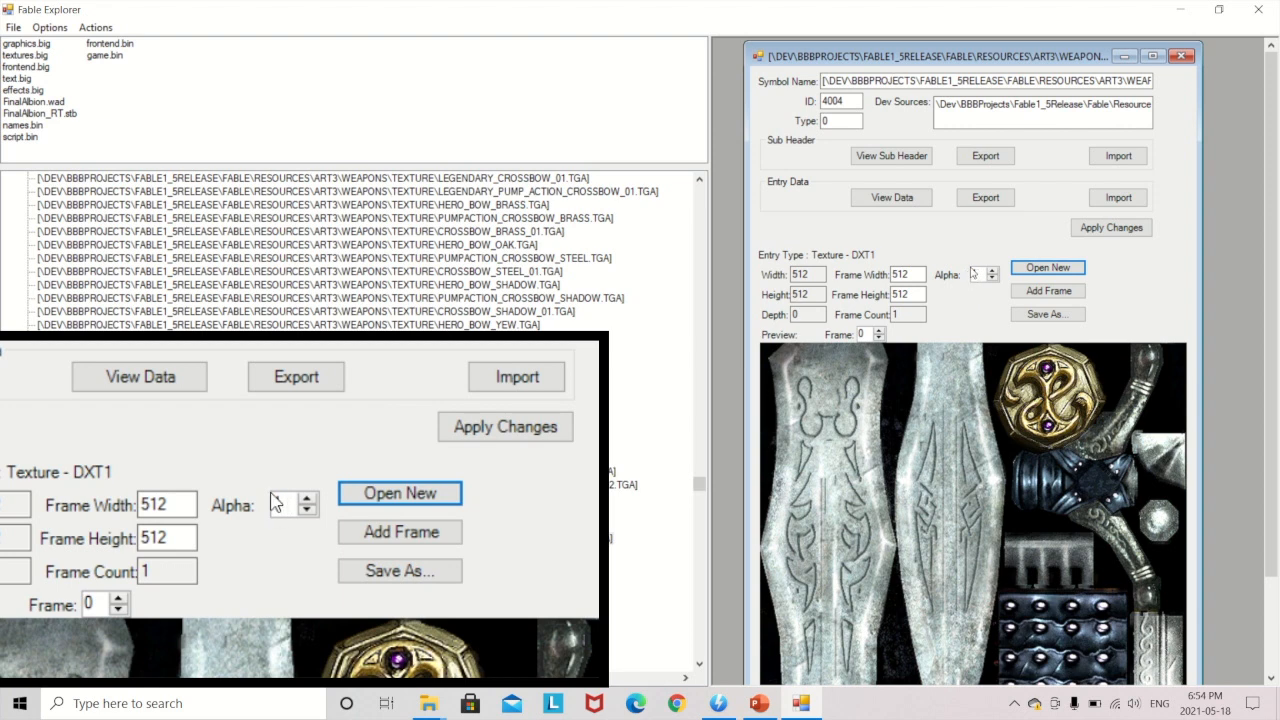
Step: Set the Alpha value for the imported blade texture
{"action": "left_click", "coordinate": [991, 274]}
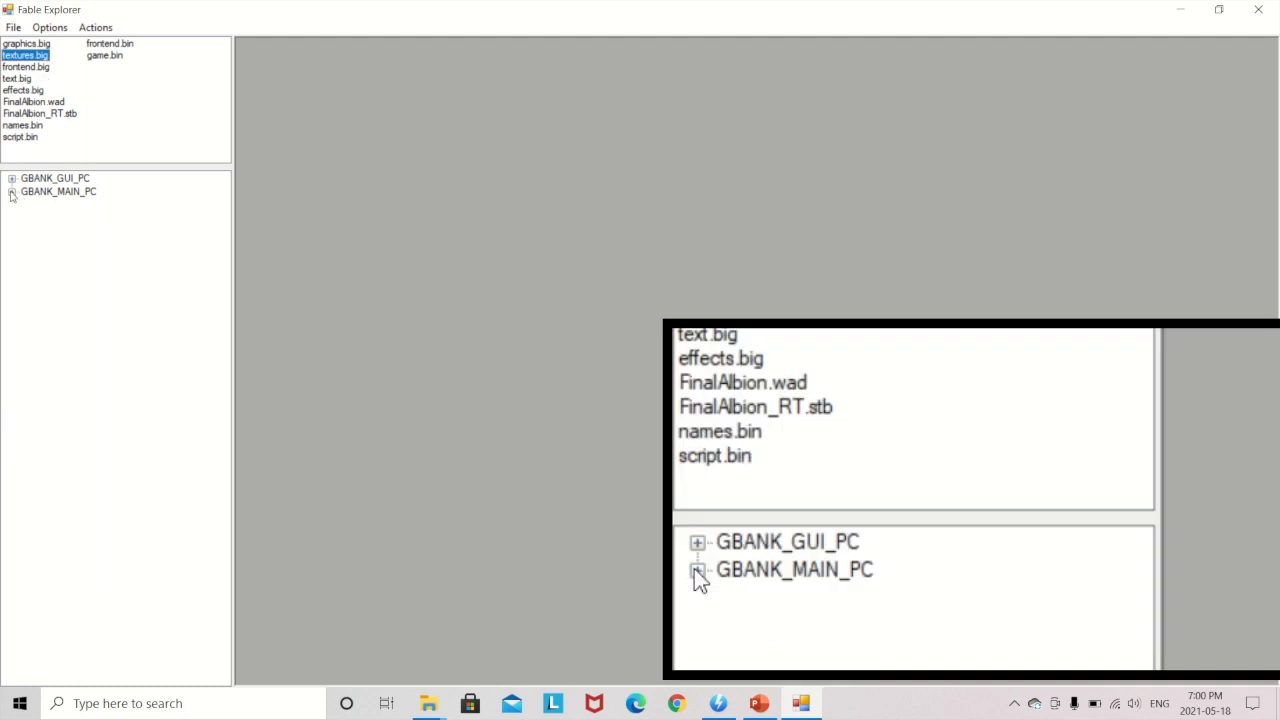
Step: Open the HERO_SKIN arms, back, face, legs, torso and mouth texture entries from GBANK_MAIN_PC
{"action": "left_click", "coordinate": [11, 191]}
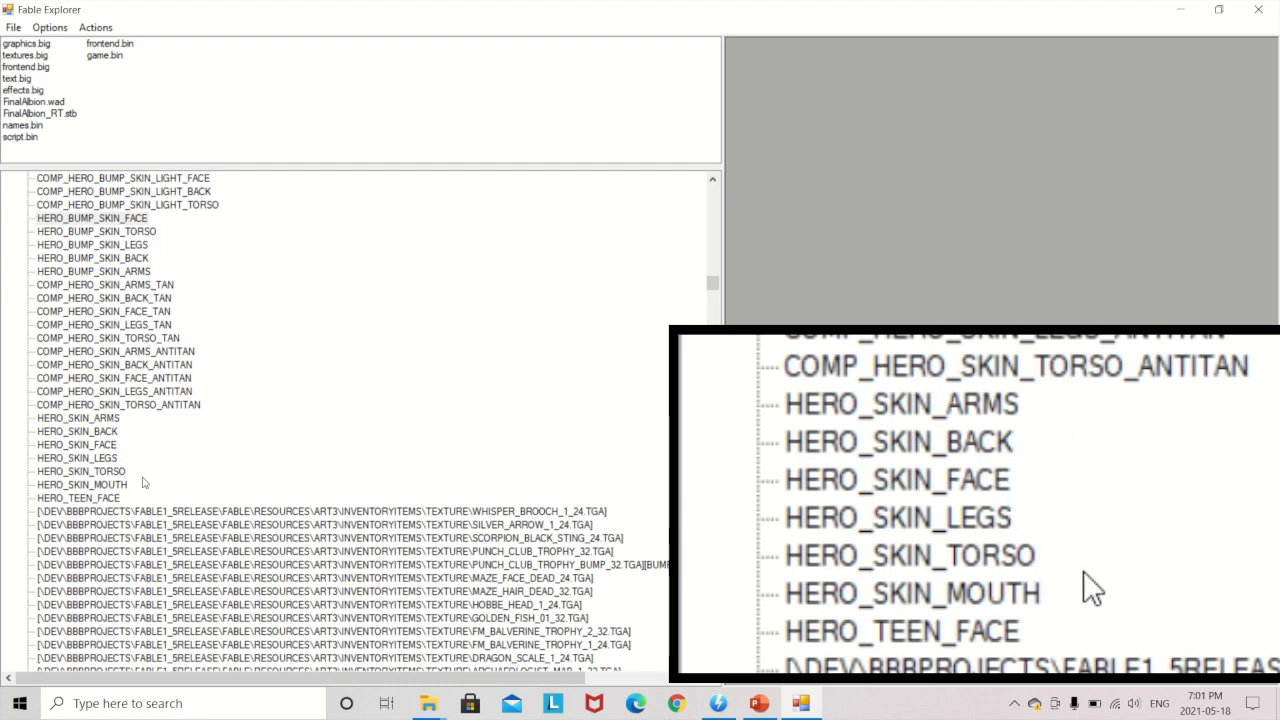
{"action": "double_click", "coordinate": [76, 431]}
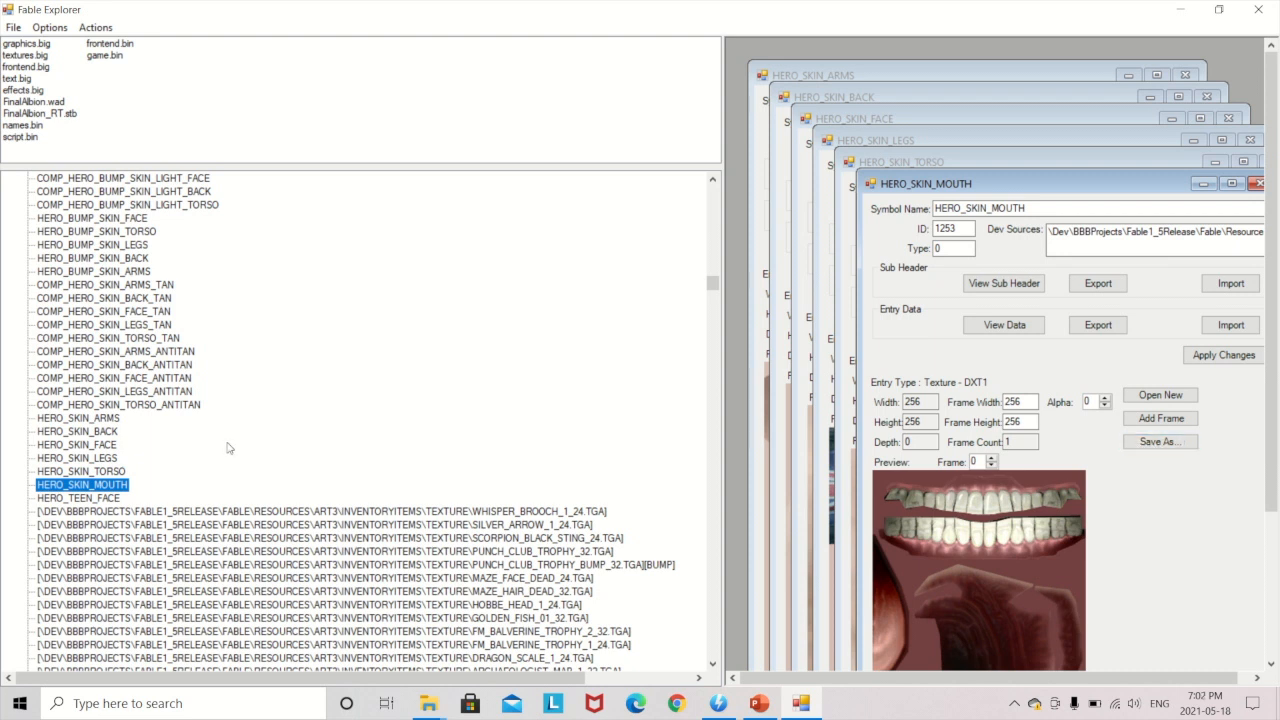
{"action": "scroll", "scroll_direction": "down", "scroll_amount": 3}
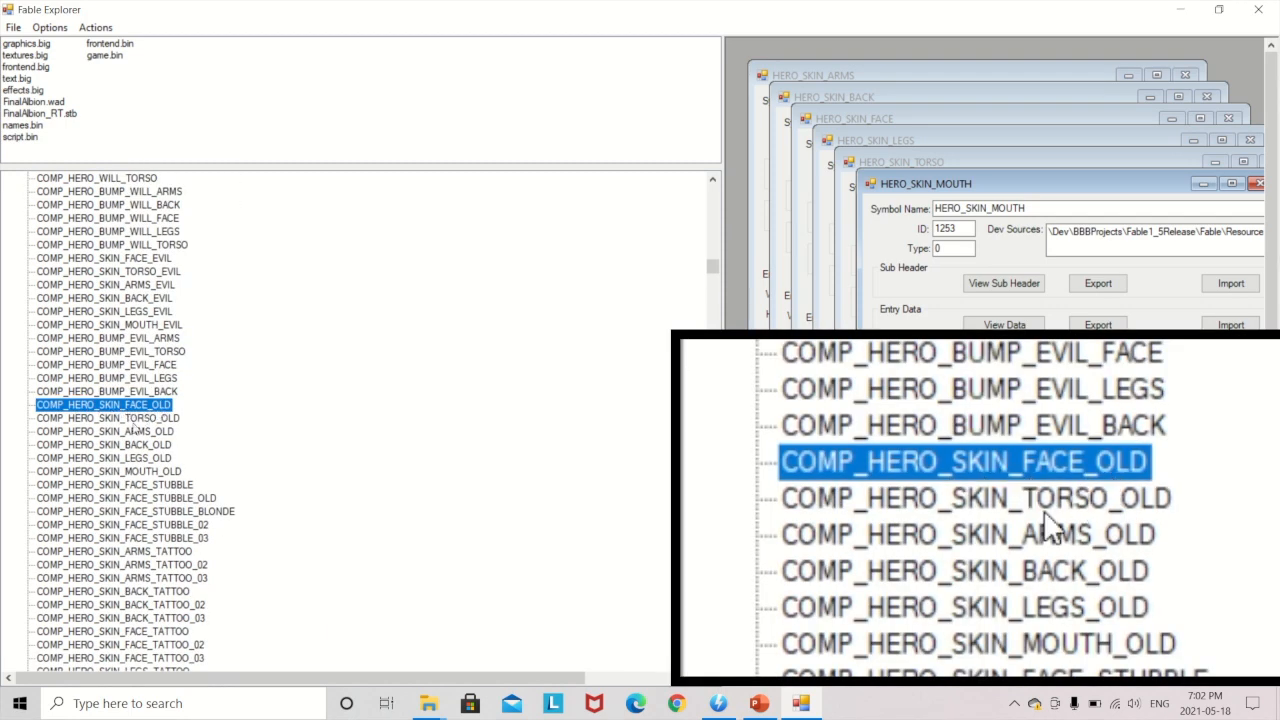
{"action": "mouse_move", "coordinate": [1048, 610]}
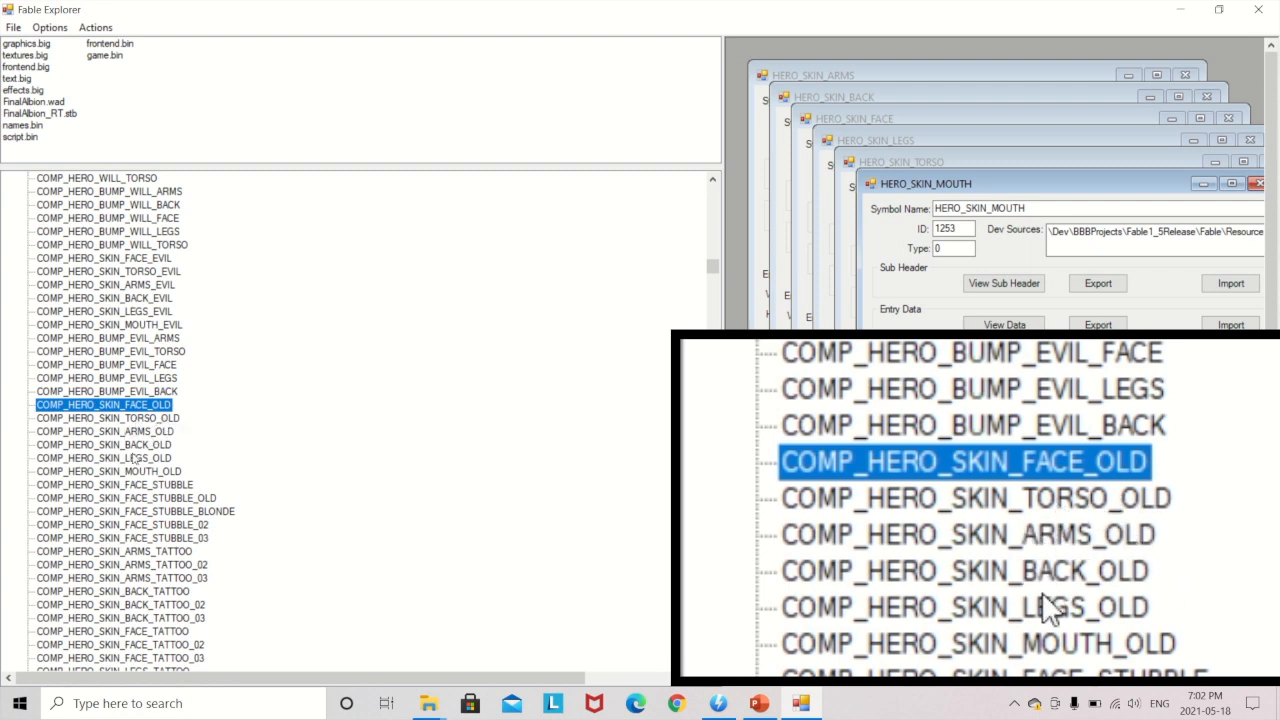
Step: Open COMP_HERO_SKIN_FACE_OLD beside the hero face texture window
{"action": "left_click", "coordinate": [1003, 324]}
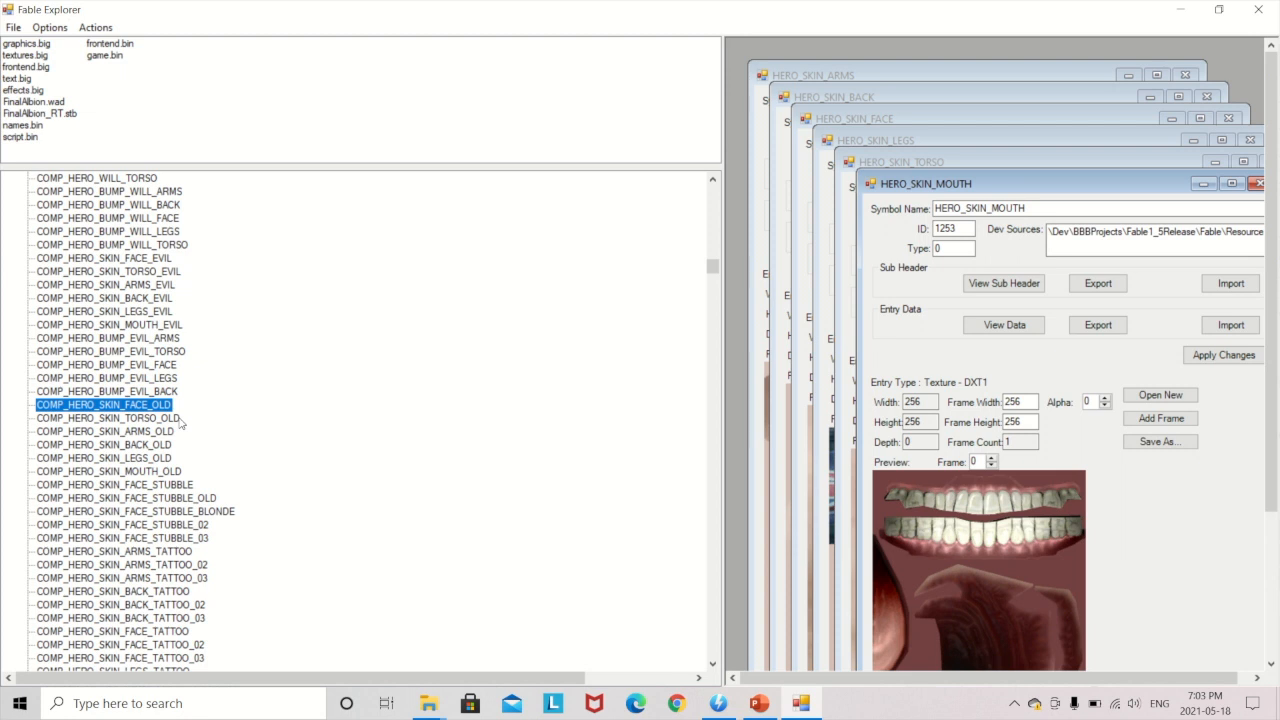
{"action": "mouse_move", "coordinate": [148, 474]}
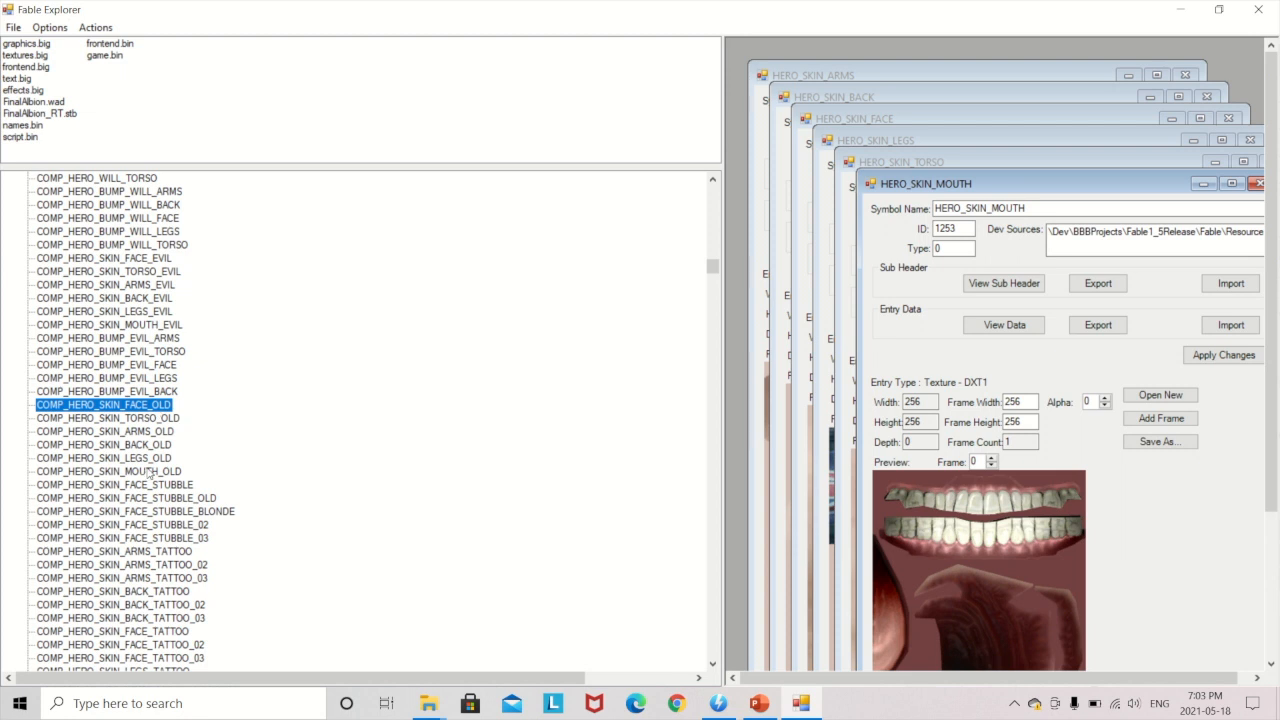
{"action": "mouse_move", "coordinate": [148, 474]}
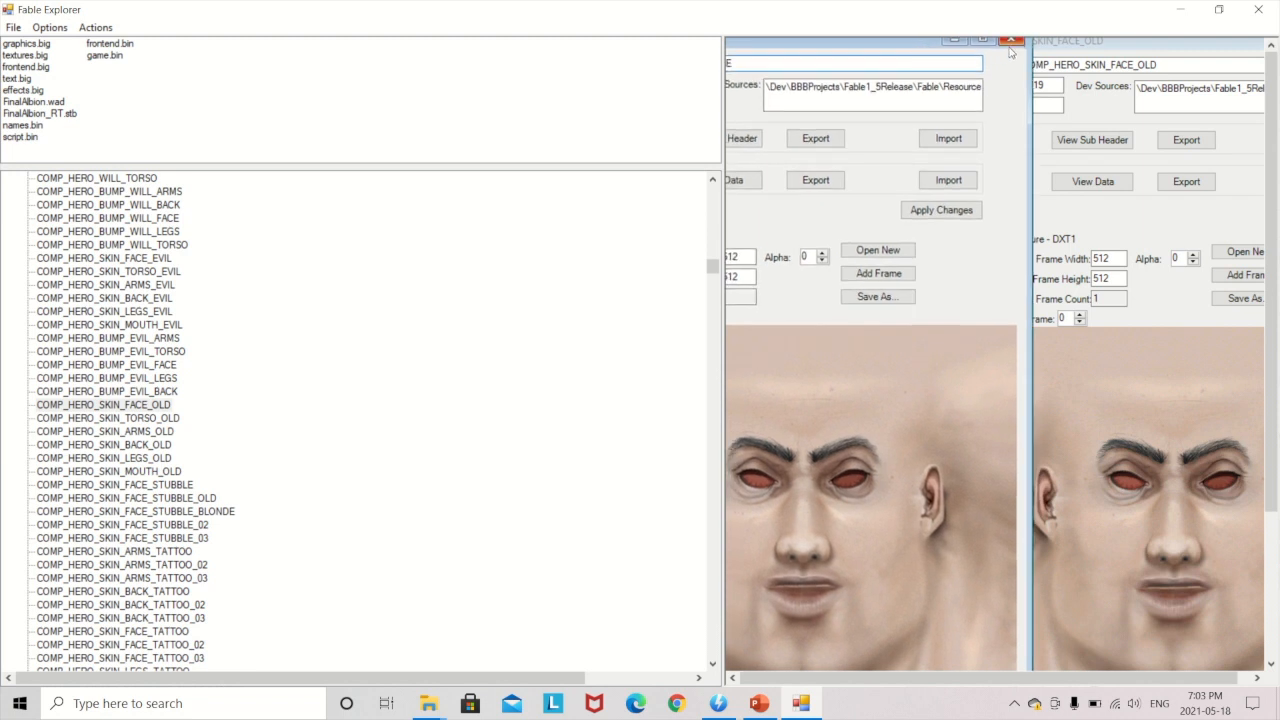
{"action": "mouse_move", "coordinate": [1011, 40]}
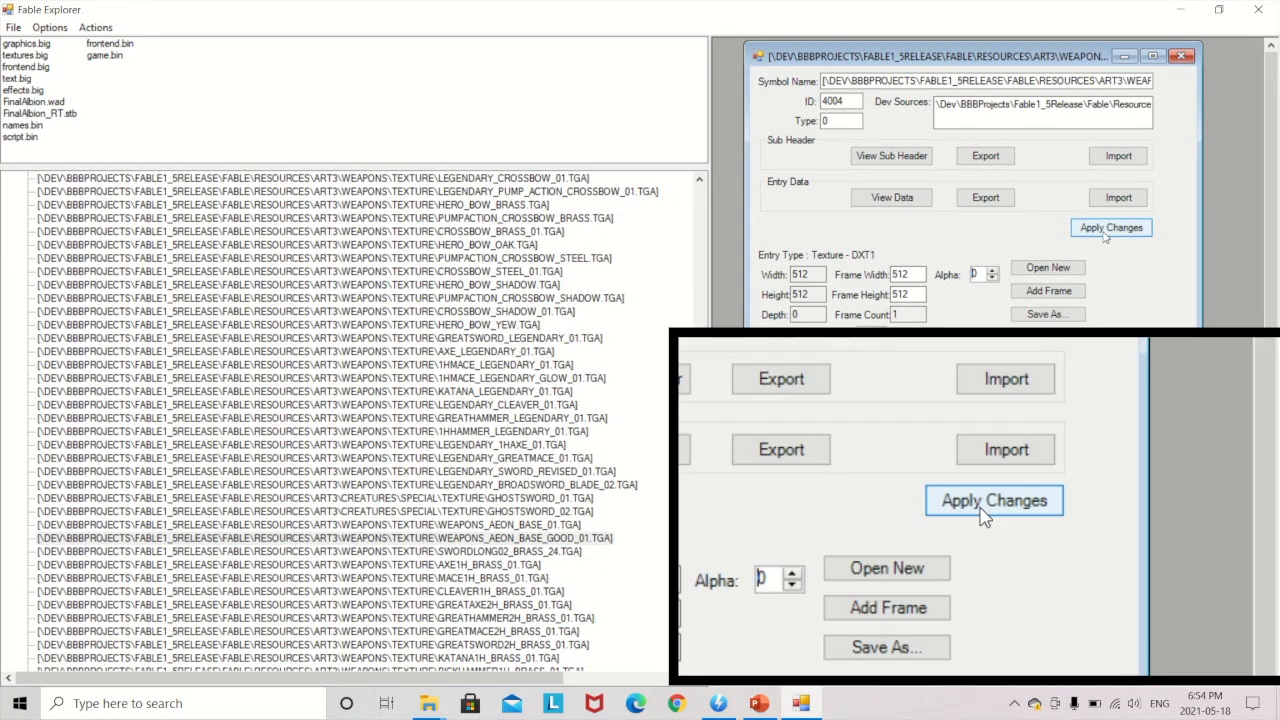
Step: Apply the blue blade texture, then use Actions > Save Mods and Run Fable
{"action": "left_click", "coordinate": [1111, 227]}
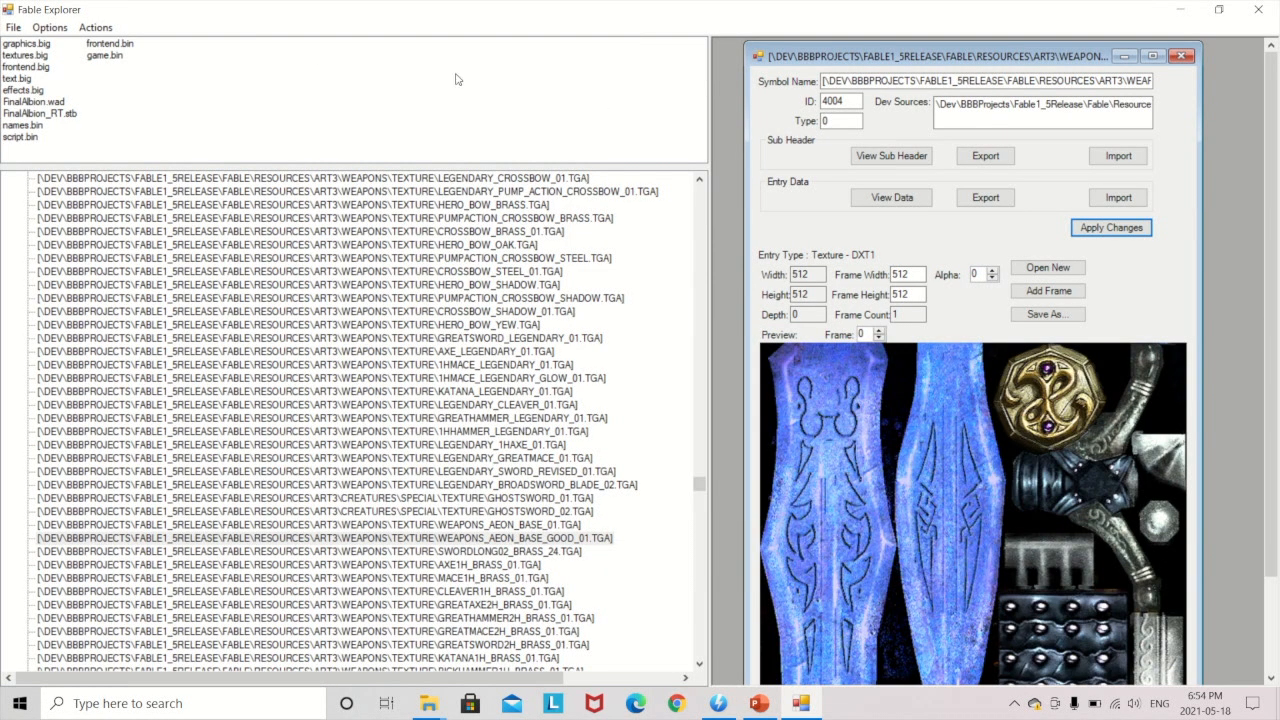
{"action": "left_click", "coordinate": [95, 27]}
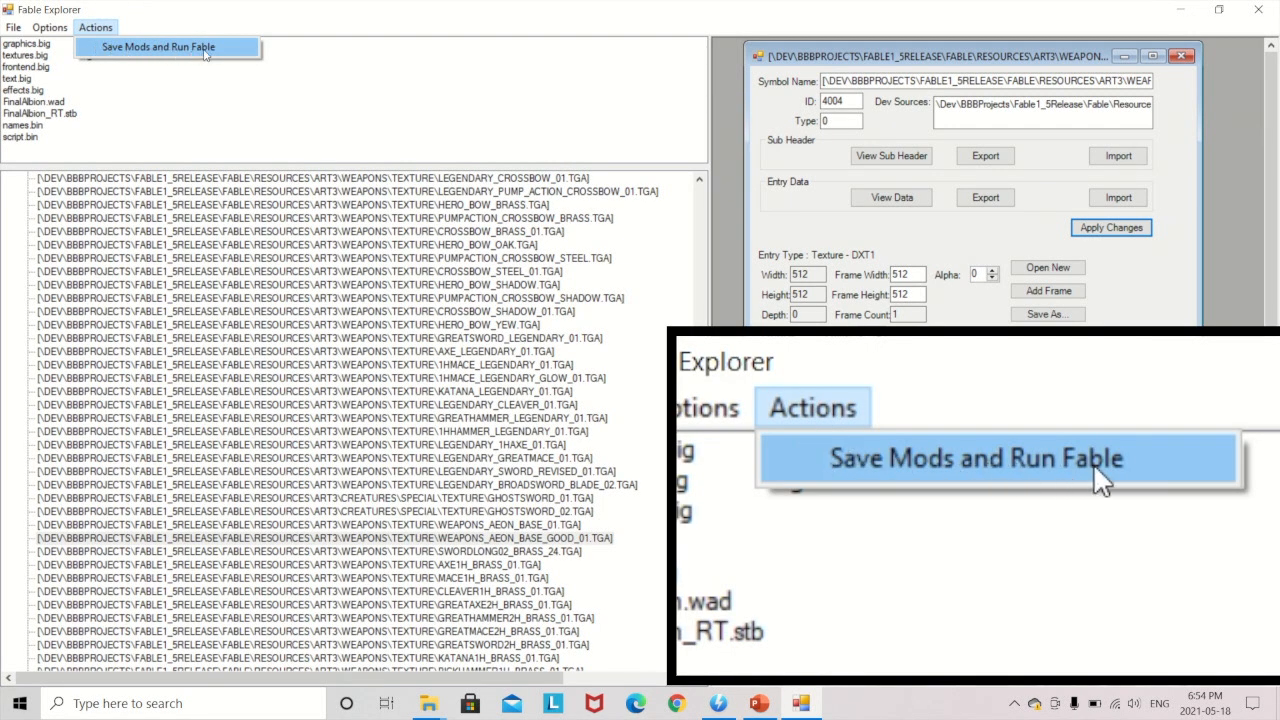
{"action": "left_click", "coordinate": [159, 46]}
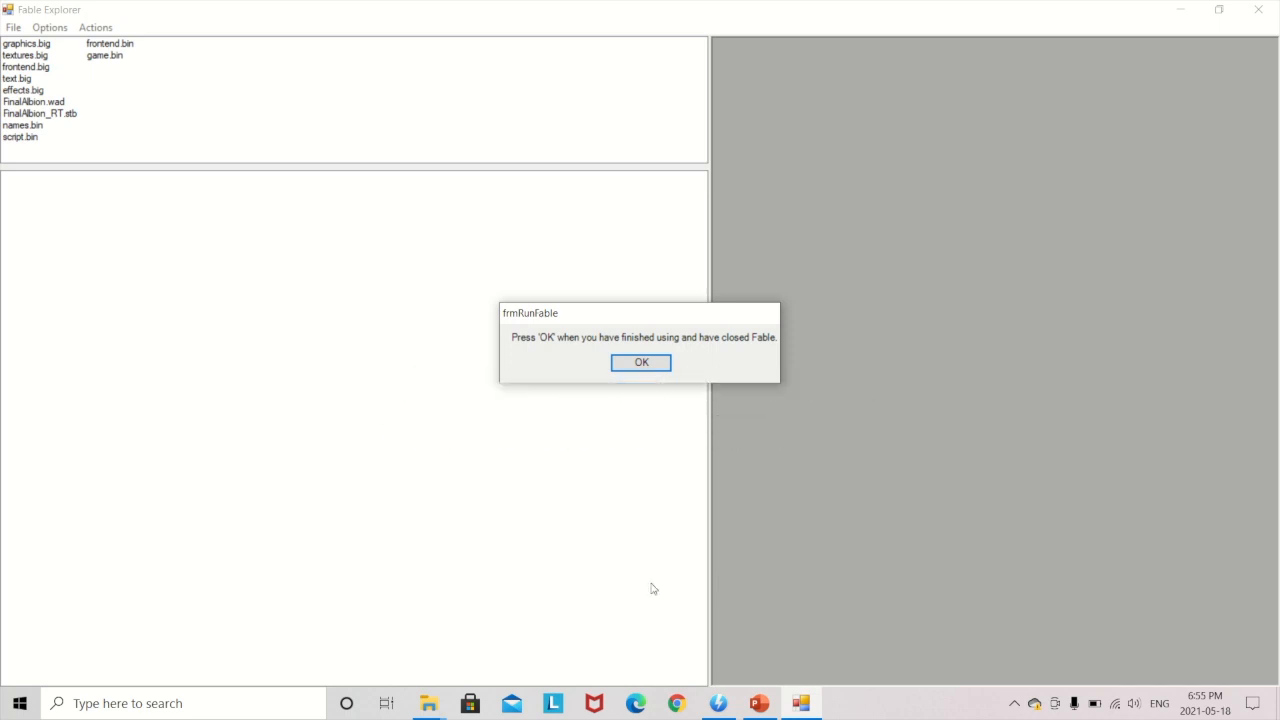
Step: Dismiss the Splash.exe not-found error, leaving the frmRunFable prompt open
{"action": "left_click", "coordinate": [641, 362]}
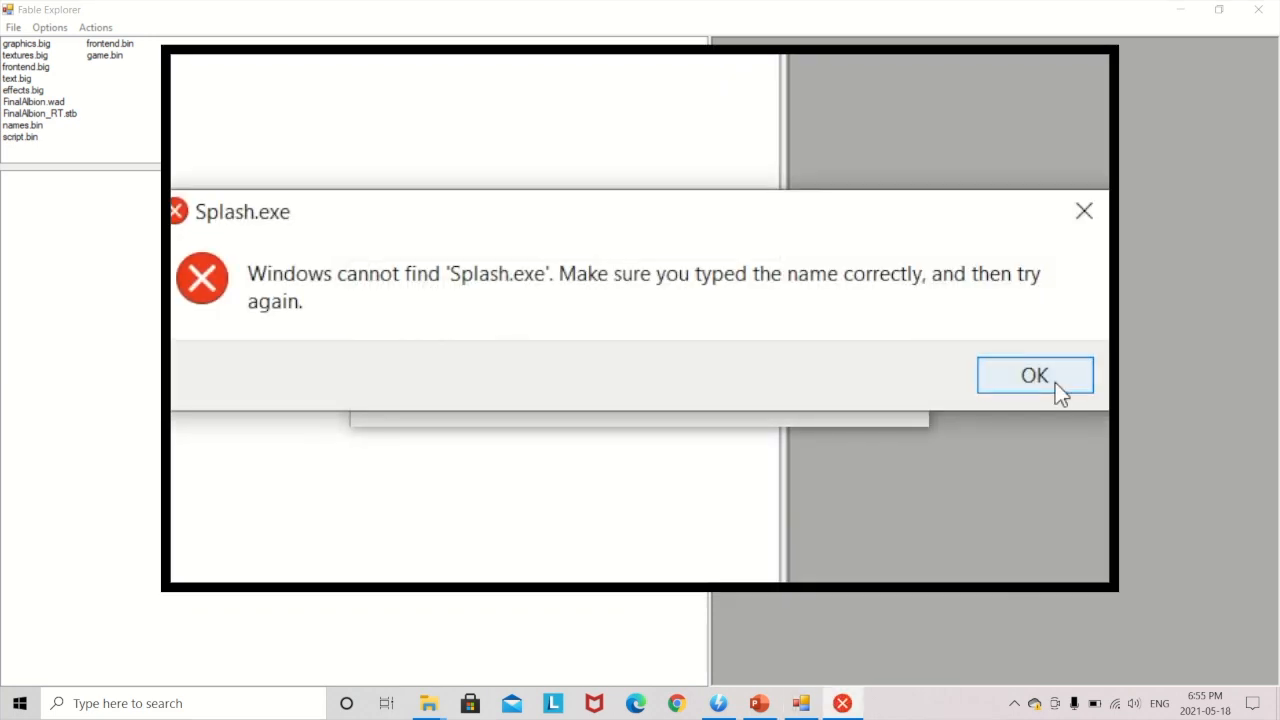
{"action": "left_click", "coordinate": [1034, 375]}
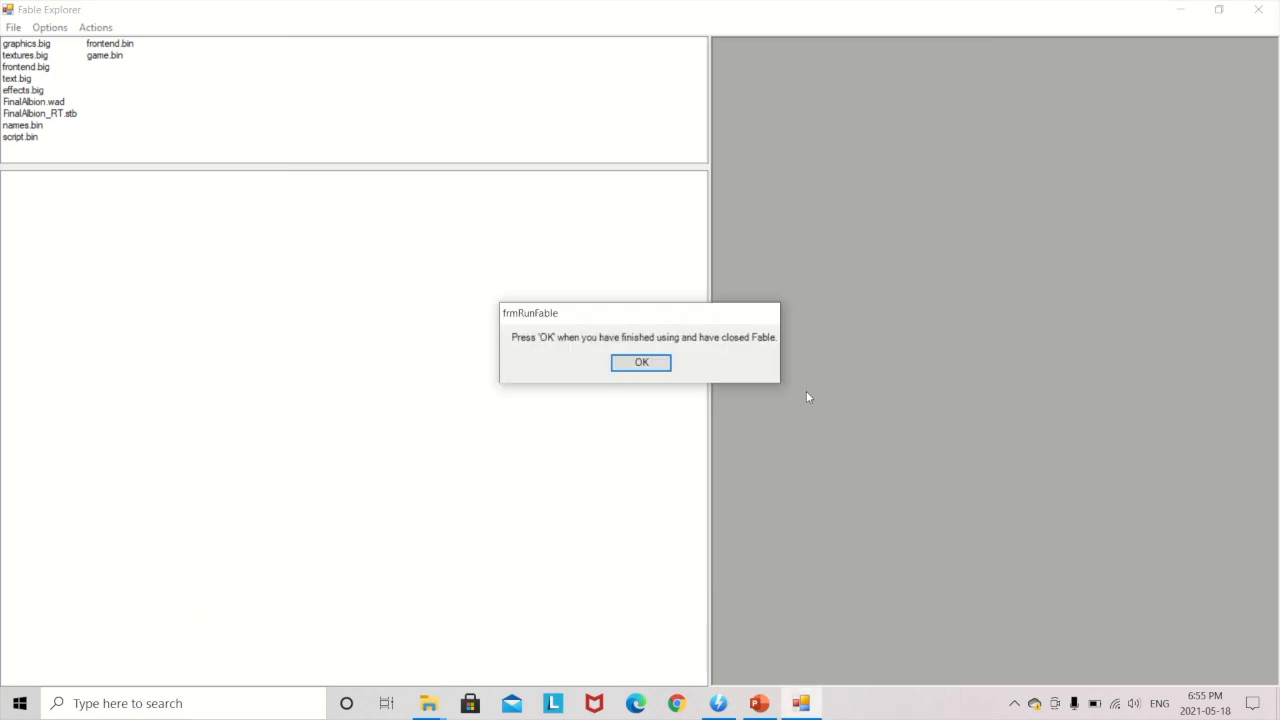